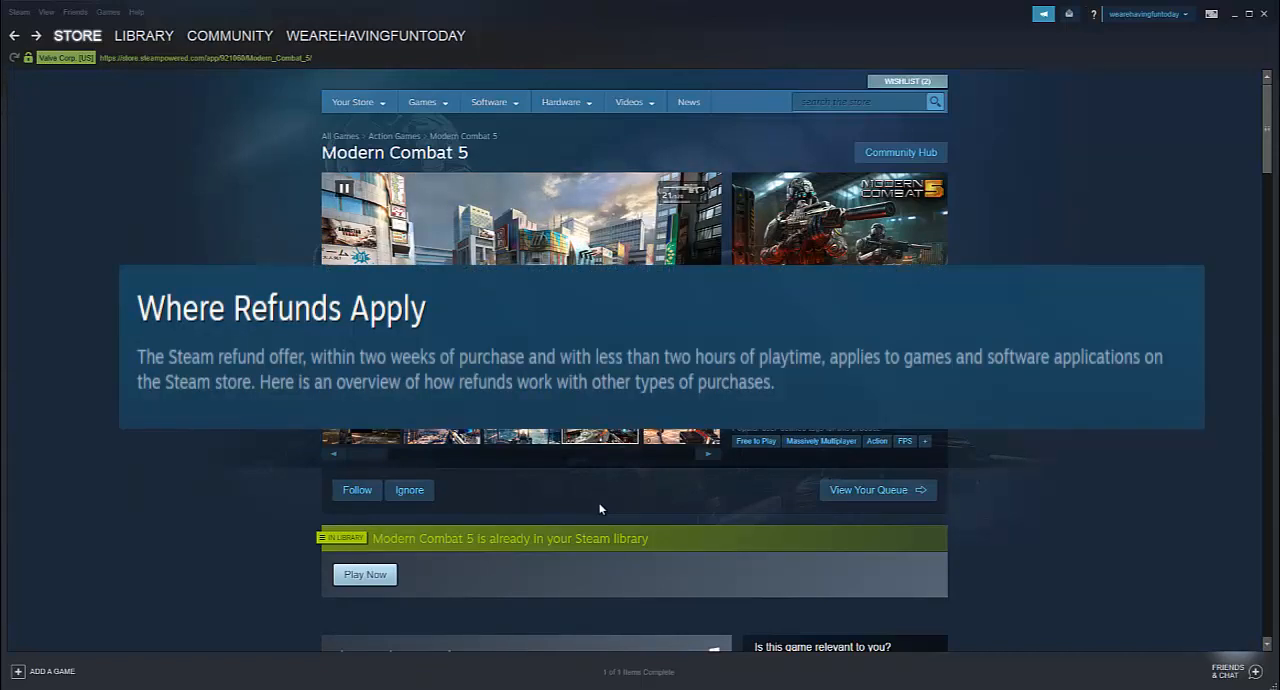
pyautogui.moveTo(502, 510)
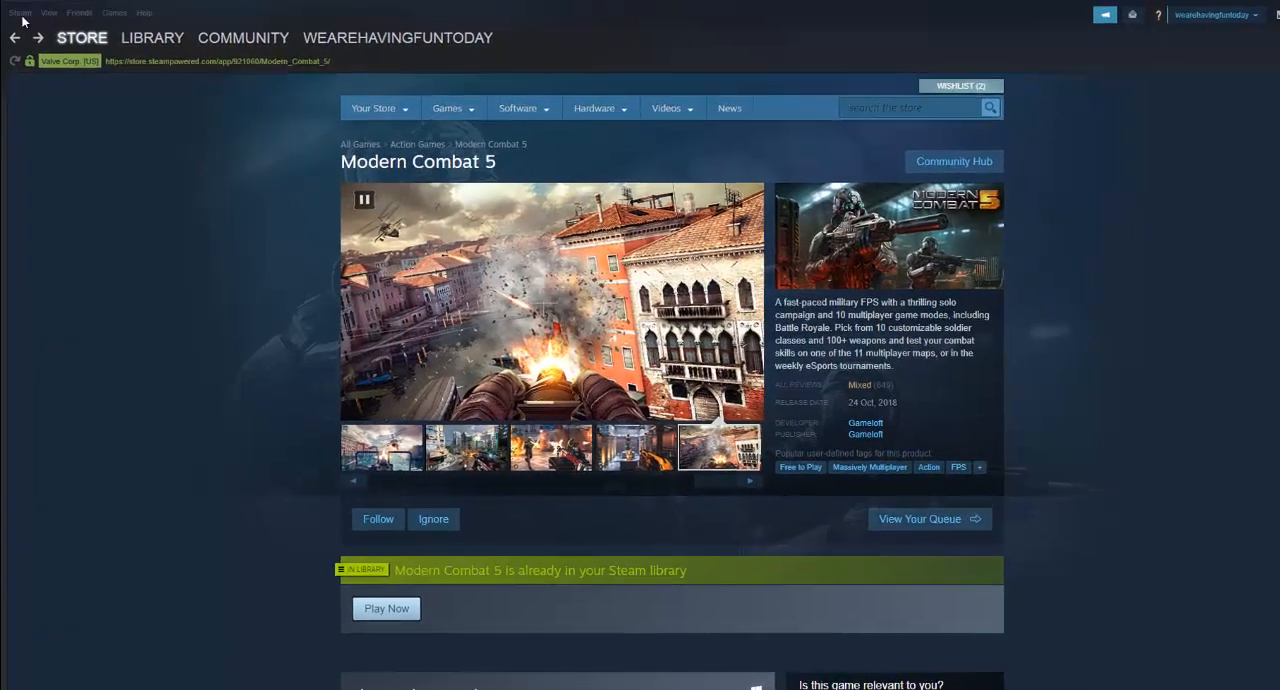
# Step: Reach the account details page via the Steam menu's Settings and View Account Details
pyautogui.click(20, 12)
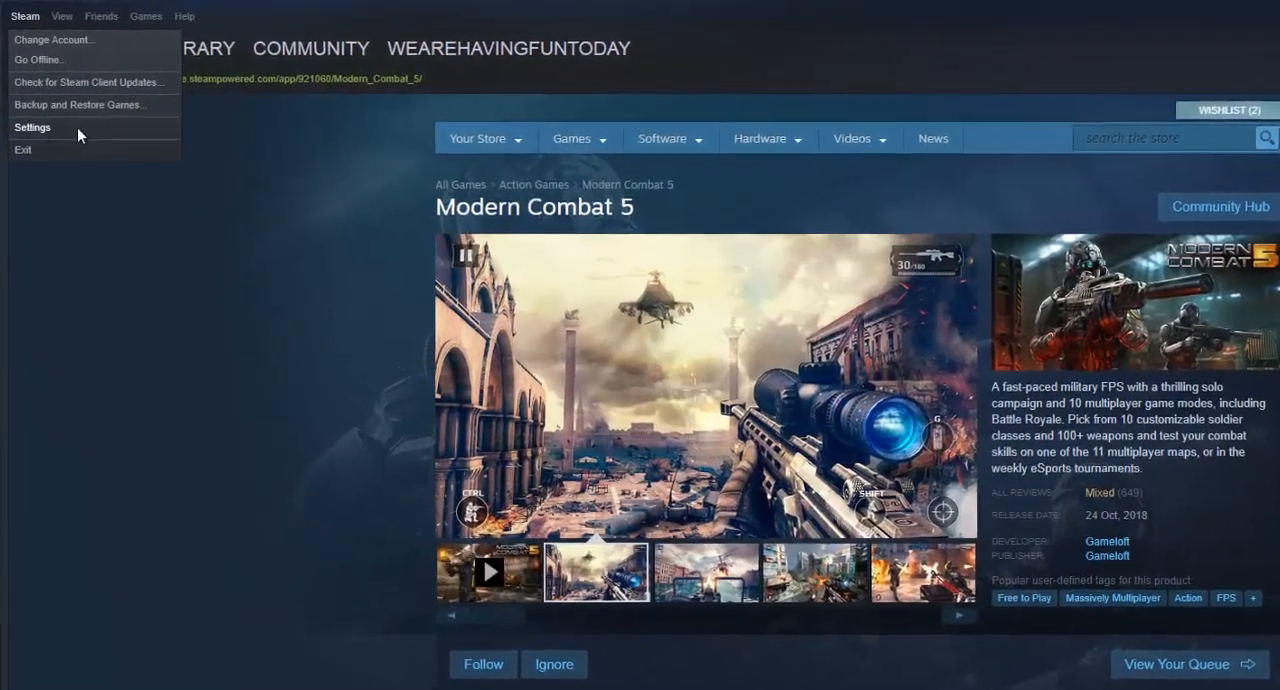
pyautogui.click(32, 128)
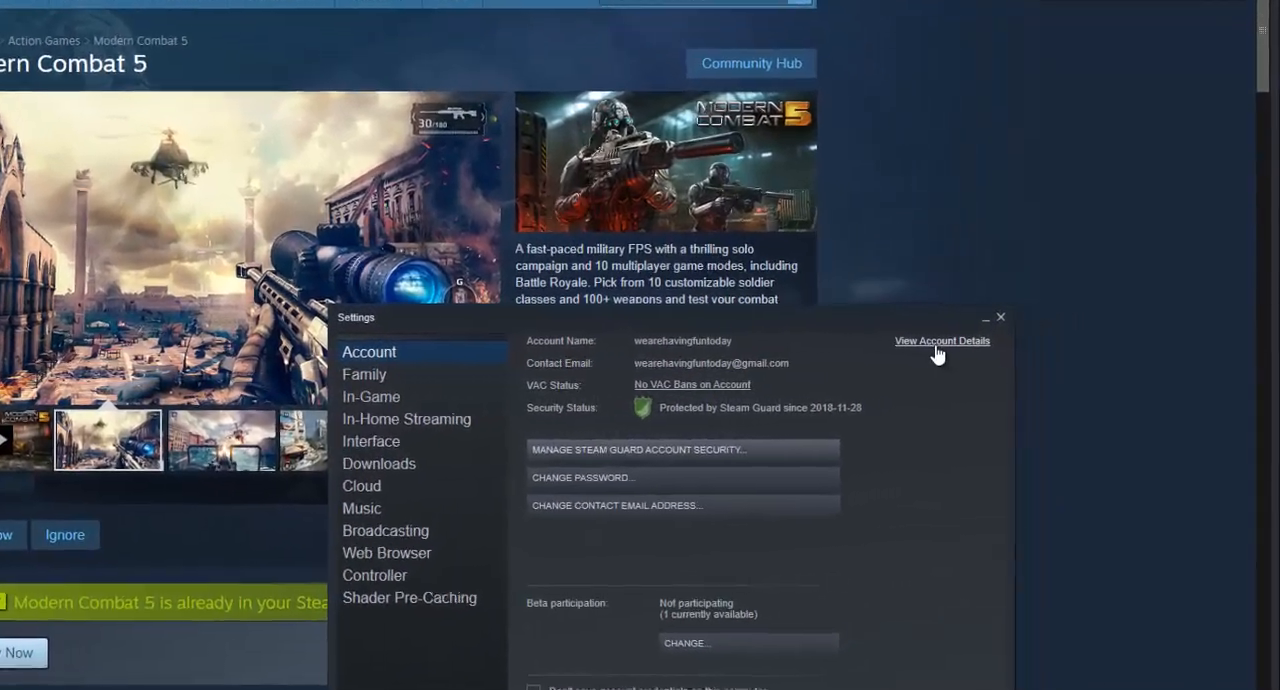
pyautogui.click(940, 340)
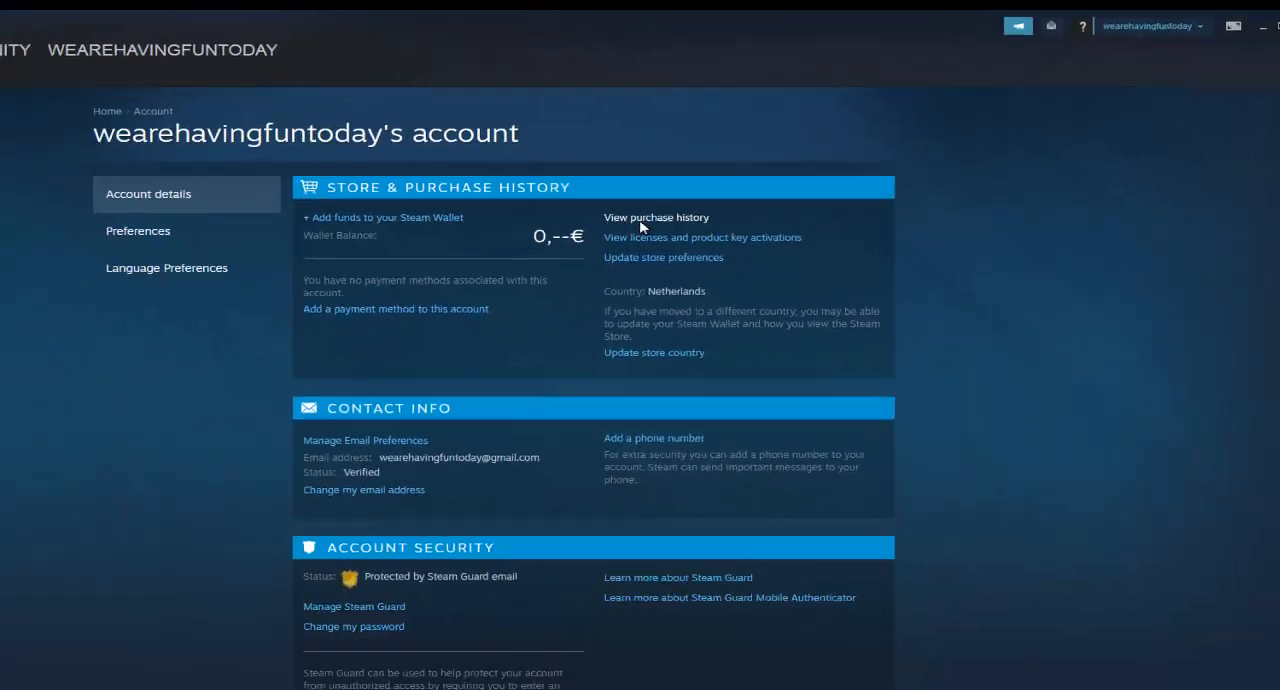
# Step: View the purchase history listing ARMA 3 and Ultimate Epic Battle Simulator
pyautogui.click(656, 216)
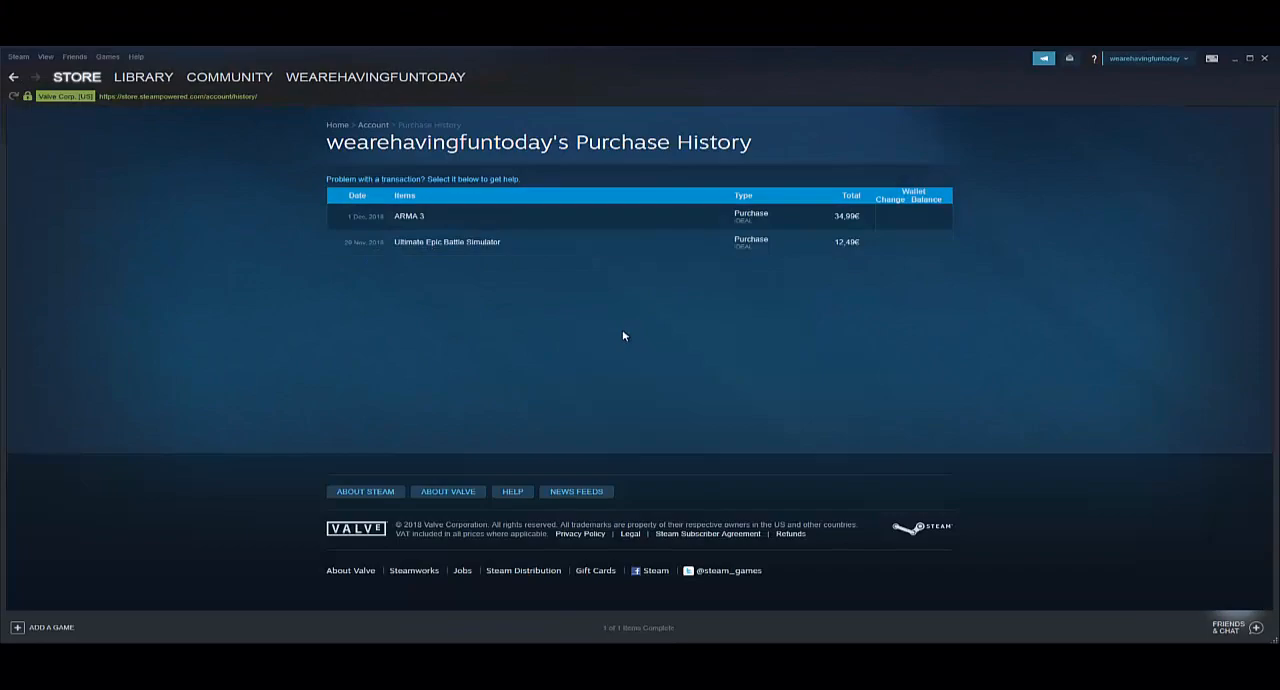
pyautogui.moveTo(568, 296)
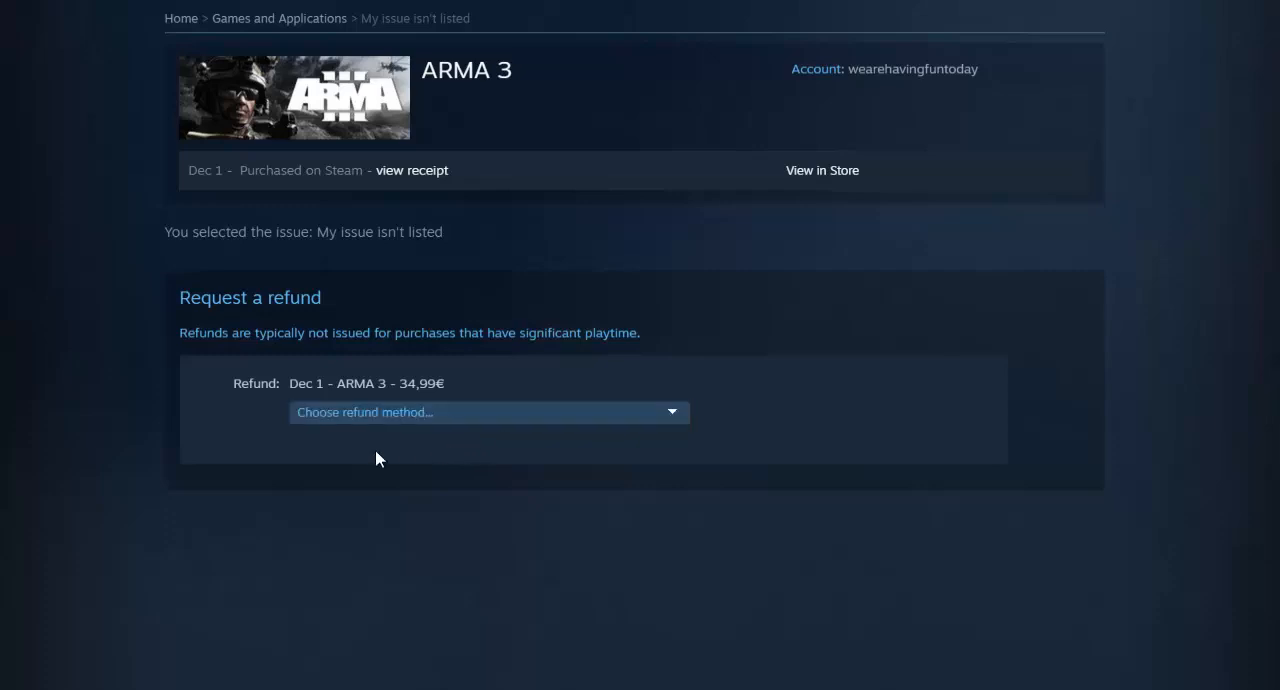
# Step: Set the 34,99€ ARMA 3 refund to go to the Steam Wallet
pyautogui.click(488, 412)
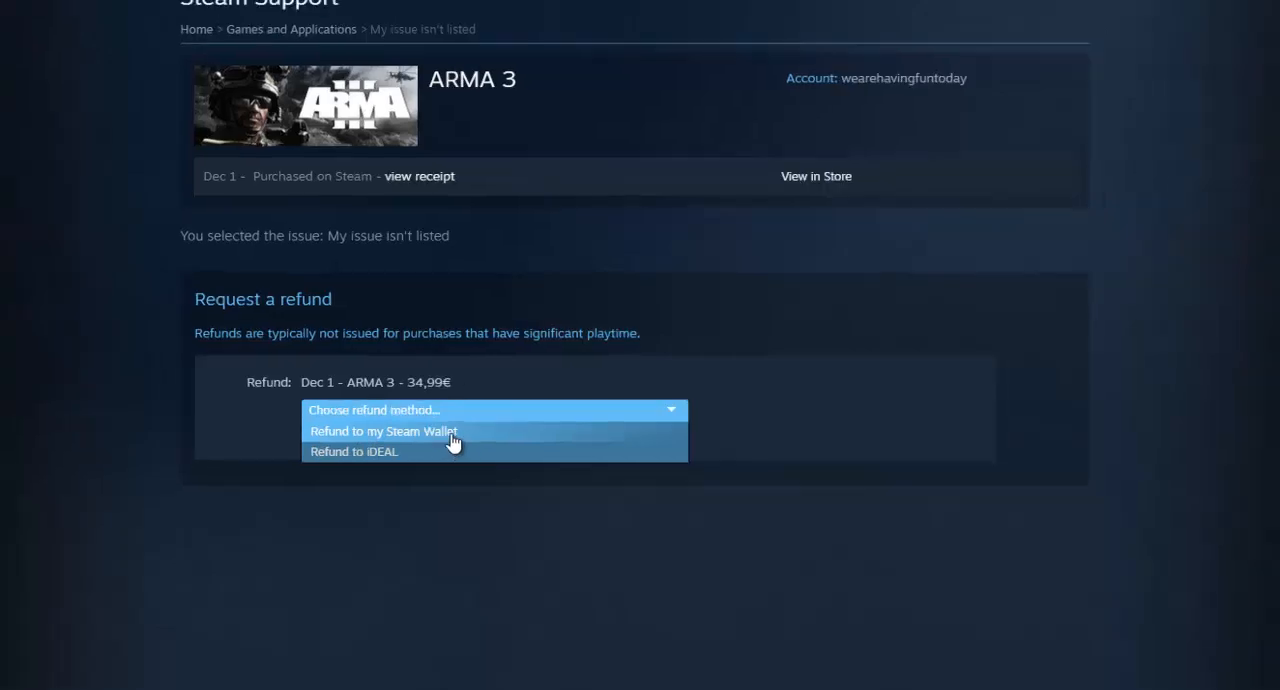
pyautogui.click(382, 432)
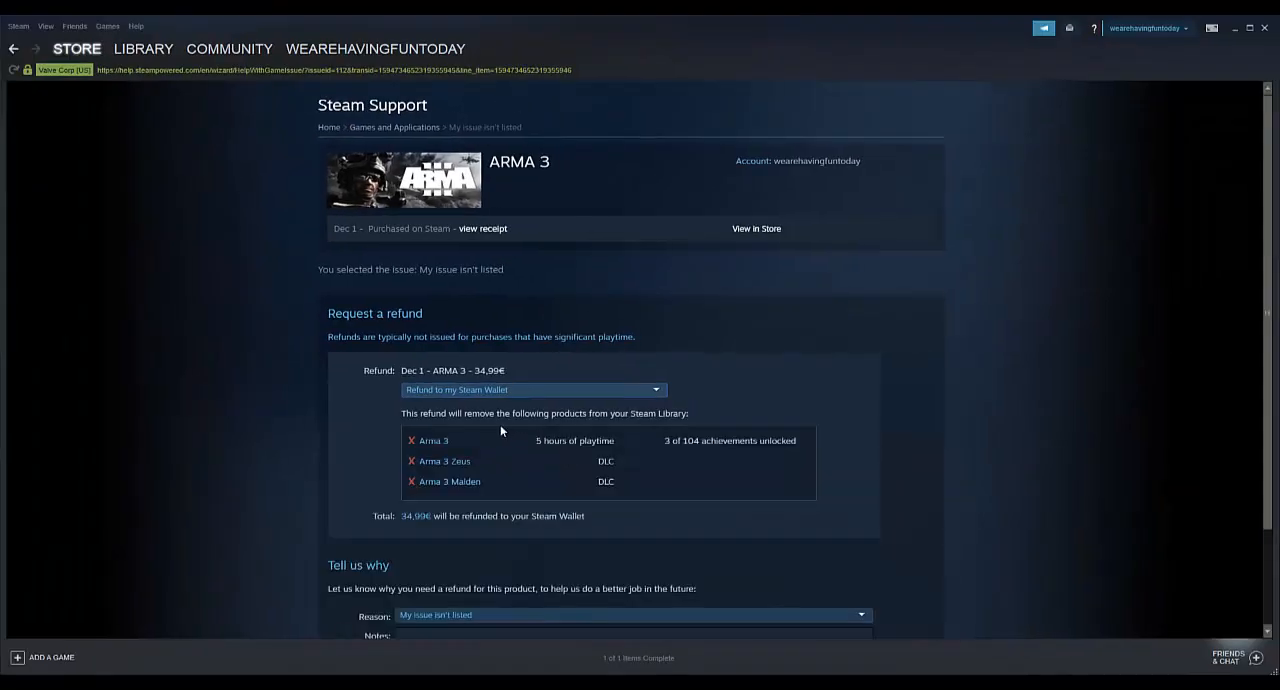
pyautogui.scroll(-3)
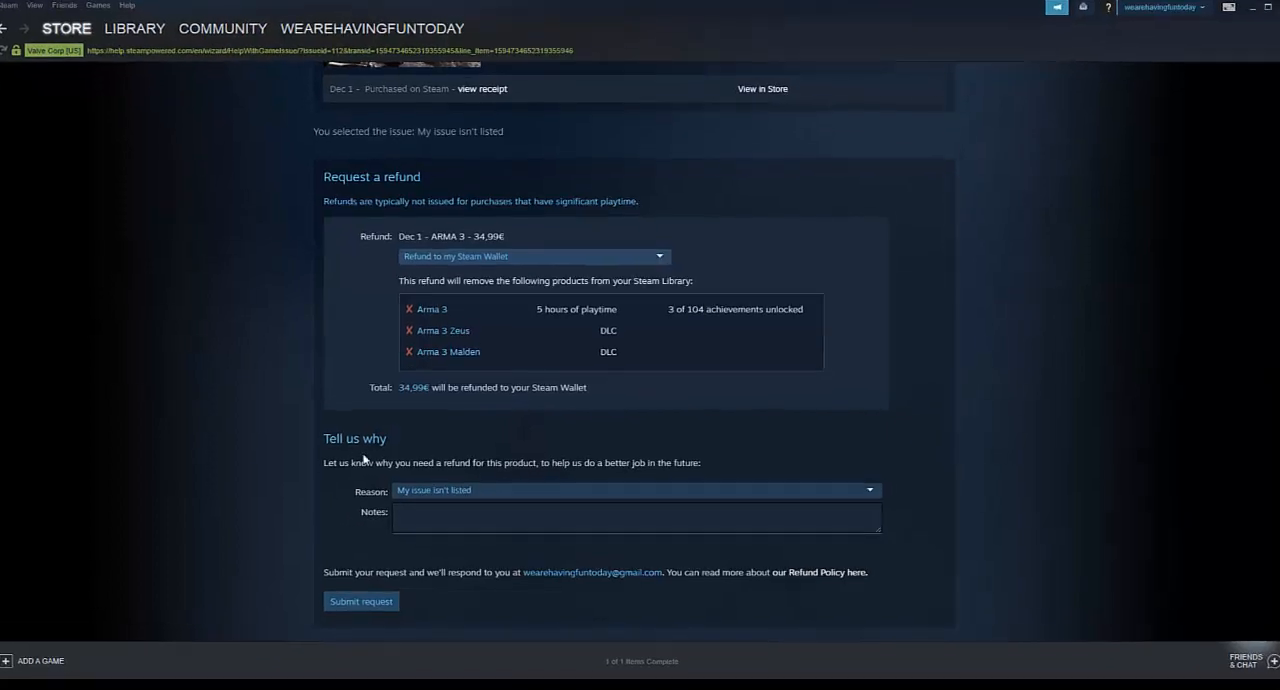
pyautogui.scroll(-3)
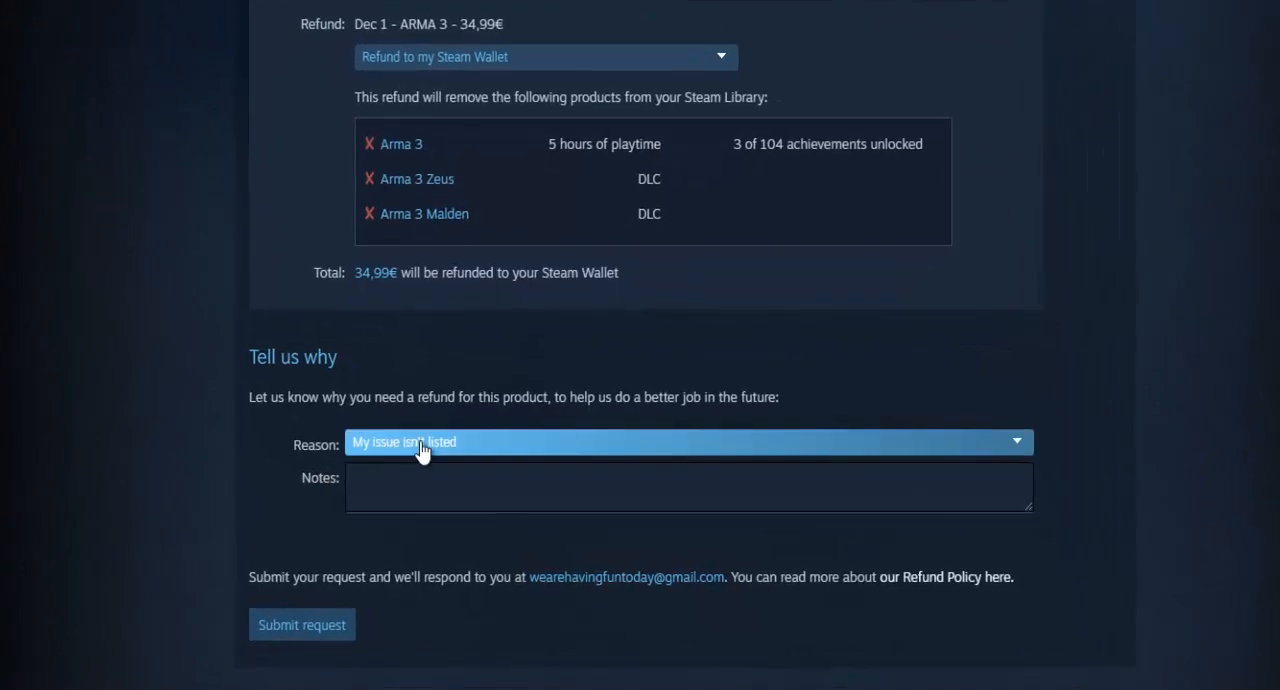
# Step: Give 'It's not fun' as the refund reason, leave notes blank, and submit the request
pyautogui.click(688, 442)
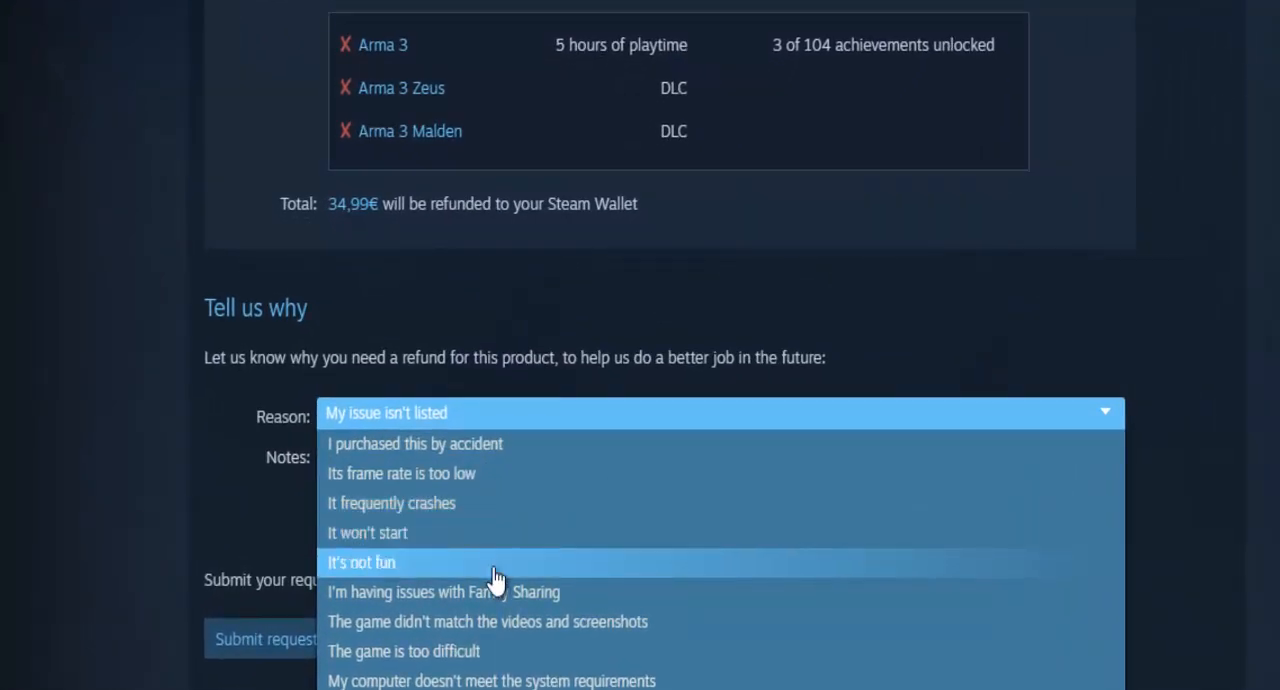
pyautogui.click(360, 562)
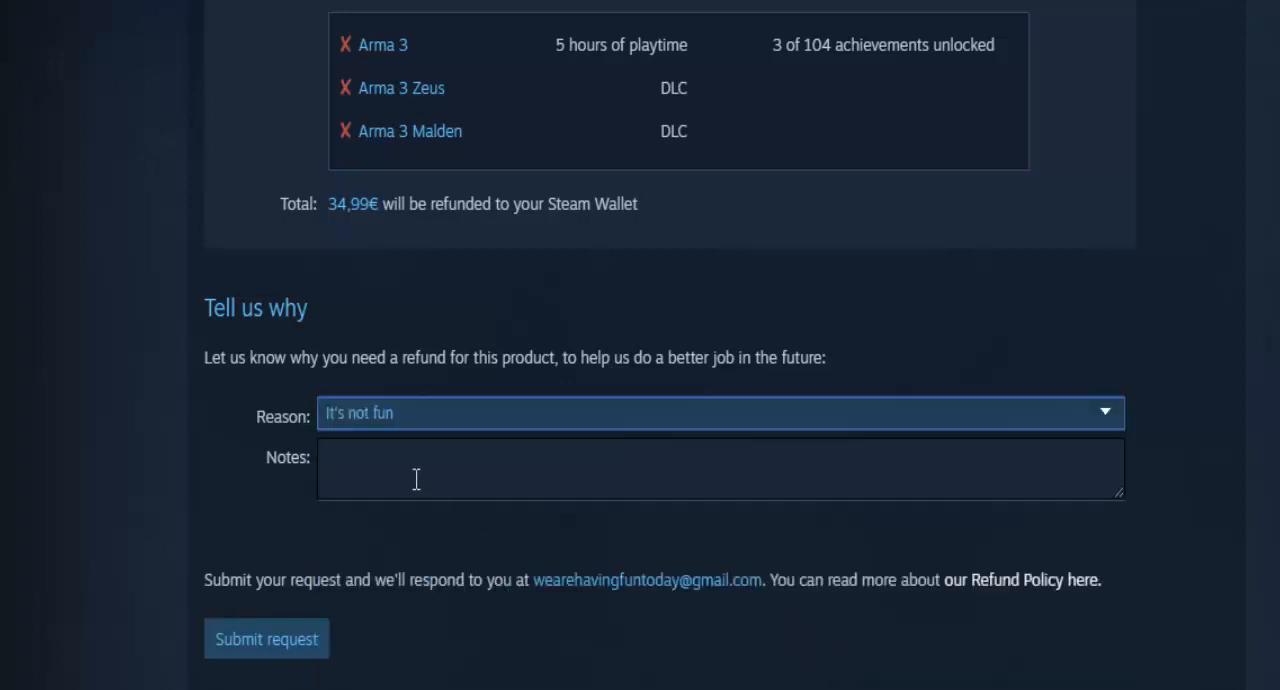
pyautogui.click(720, 468)
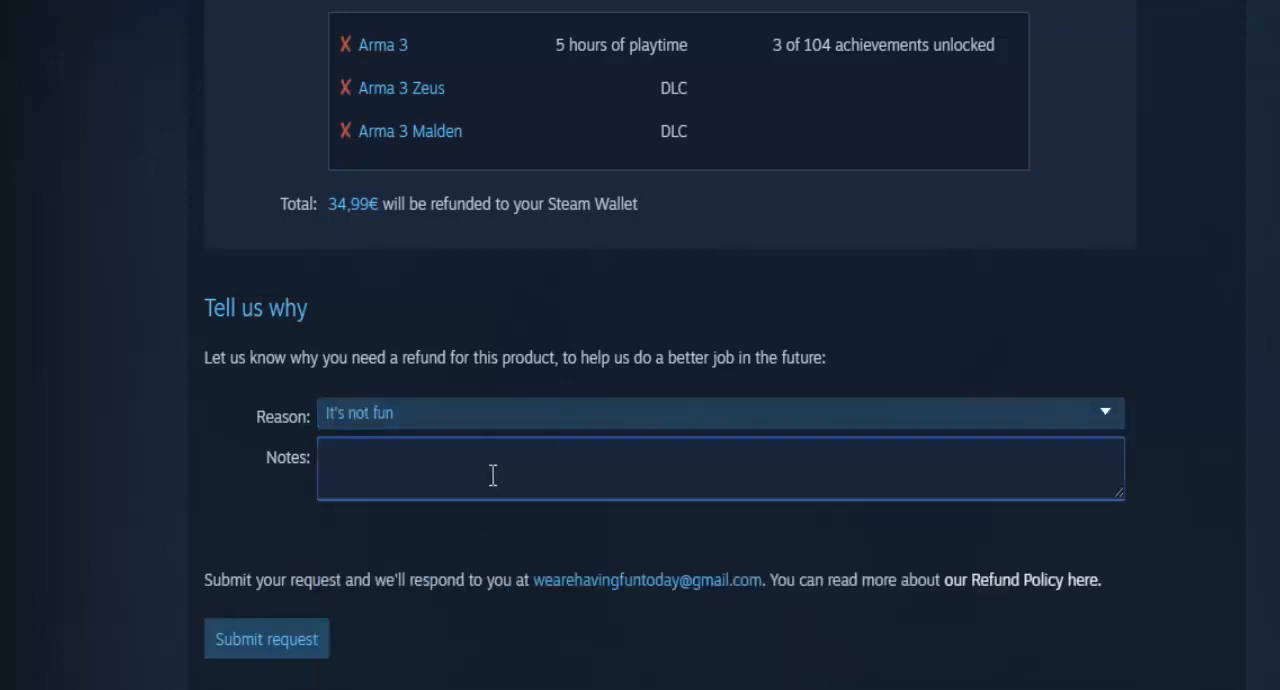
pyautogui.moveTo(428, 62)
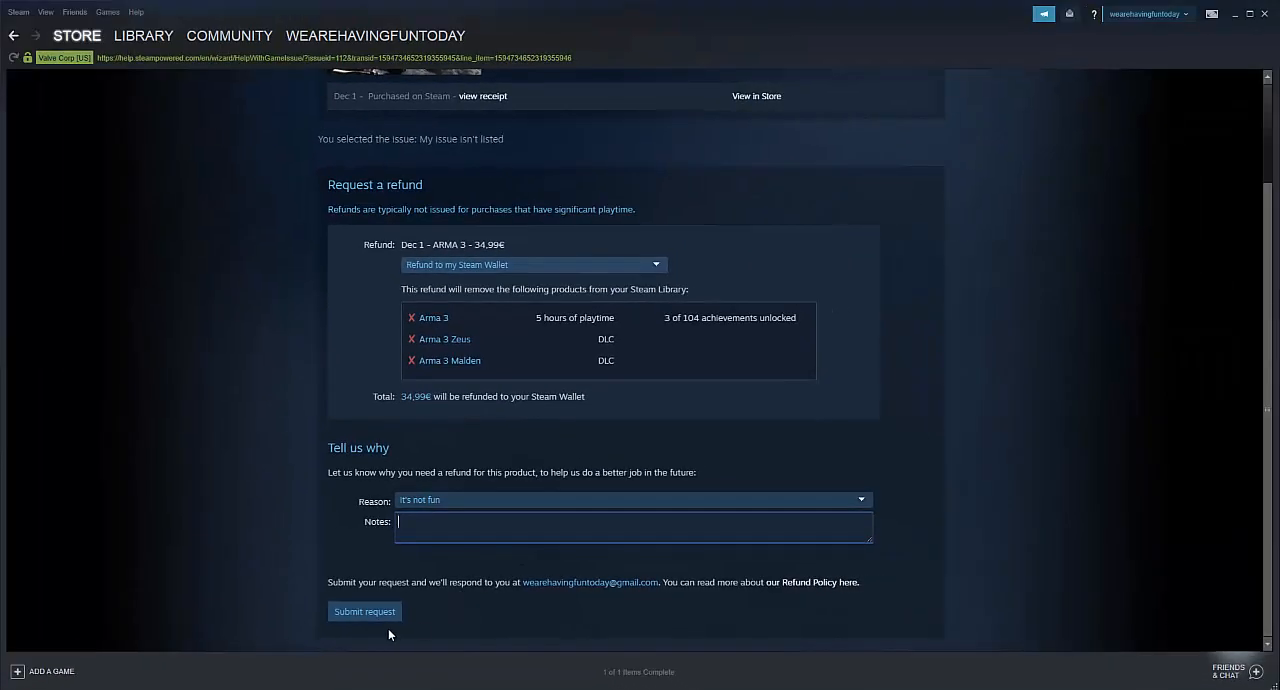
pyautogui.moveTo(480, 616)
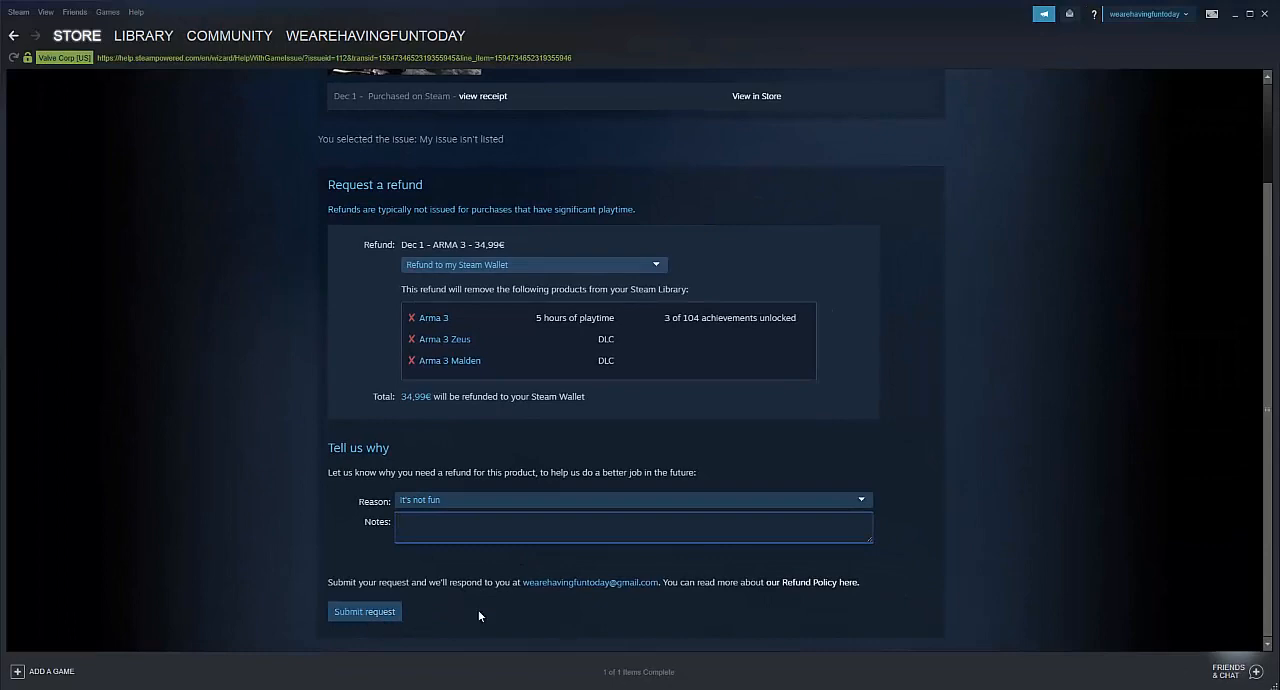
pyautogui.click(632, 528)
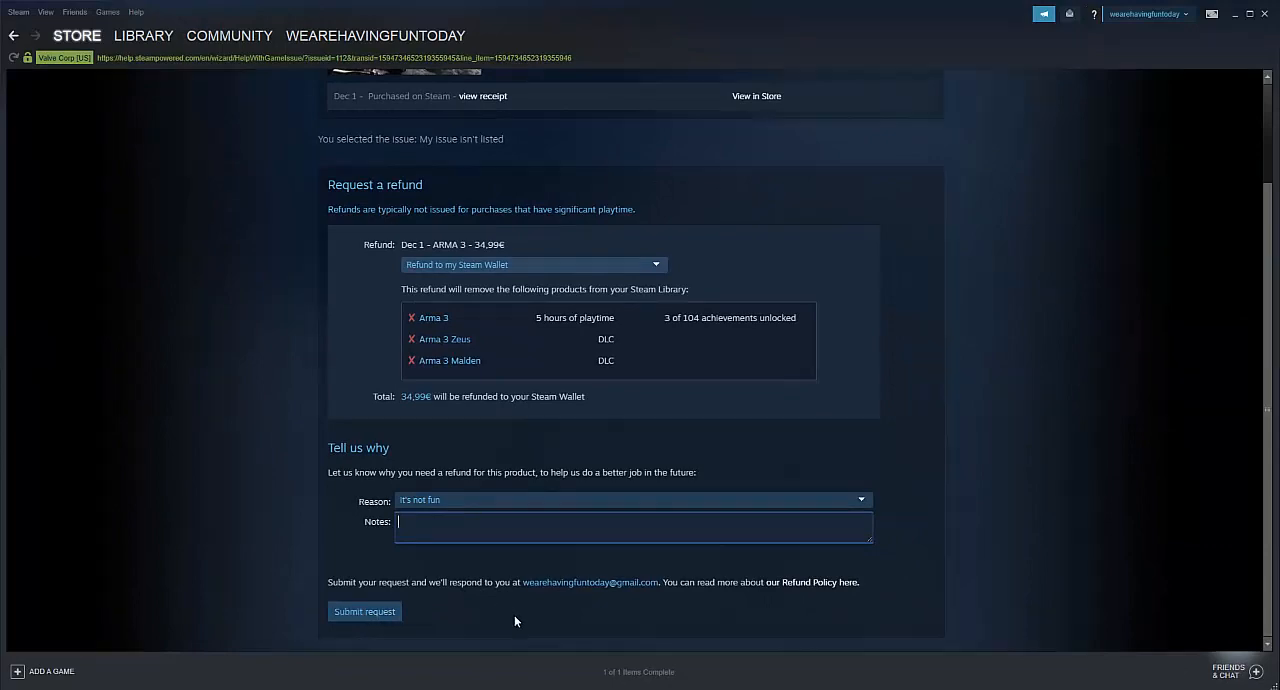